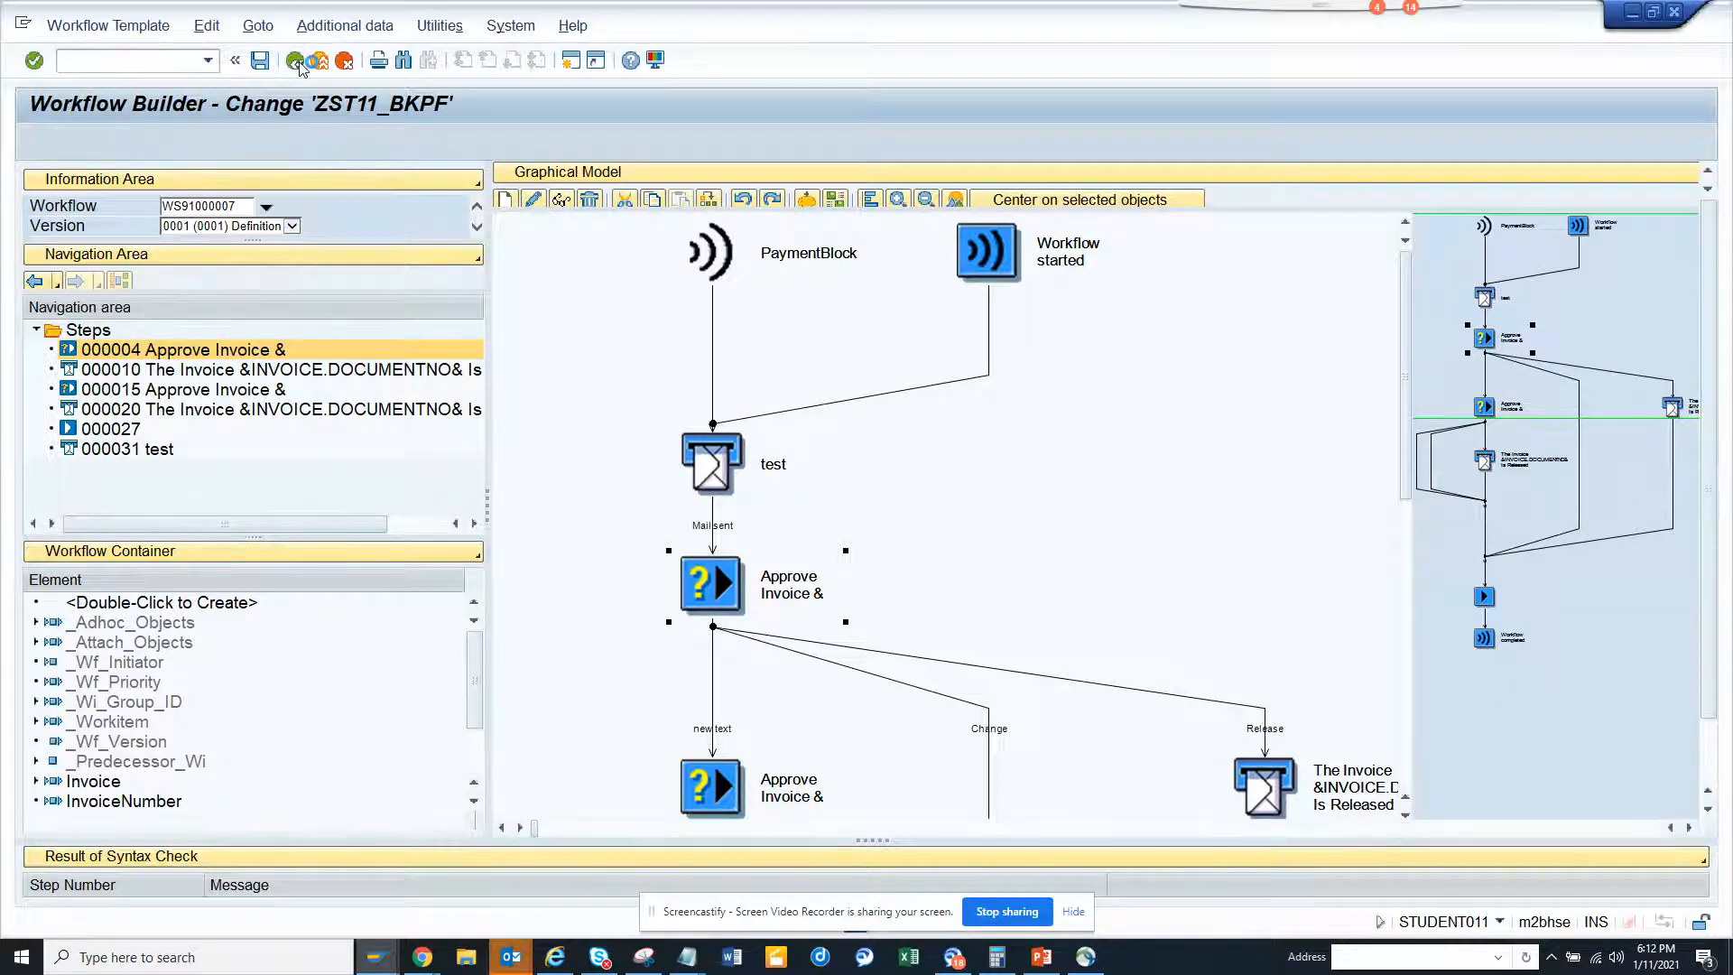
Reopen workflow ZST11_BKPF in change mode and show Approve Invoice step's notification settings.
{"action": "left_click", "coordinate": [295, 59]}
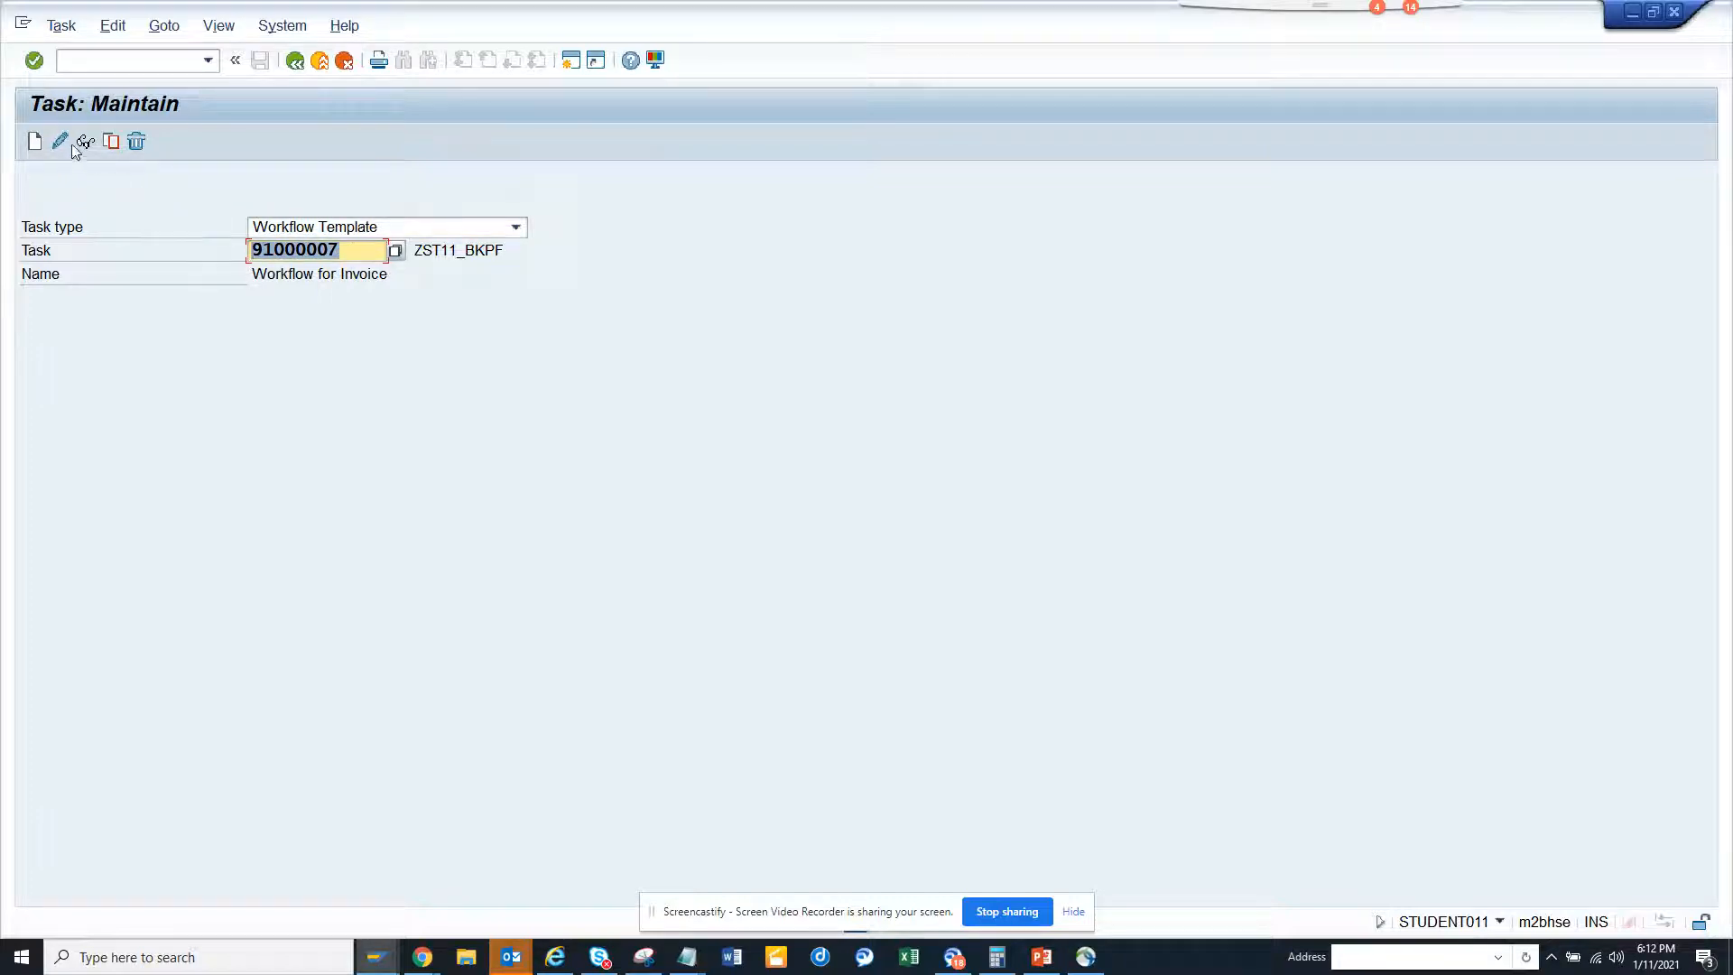
{"action": "left_click", "coordinate": [61, 142]}
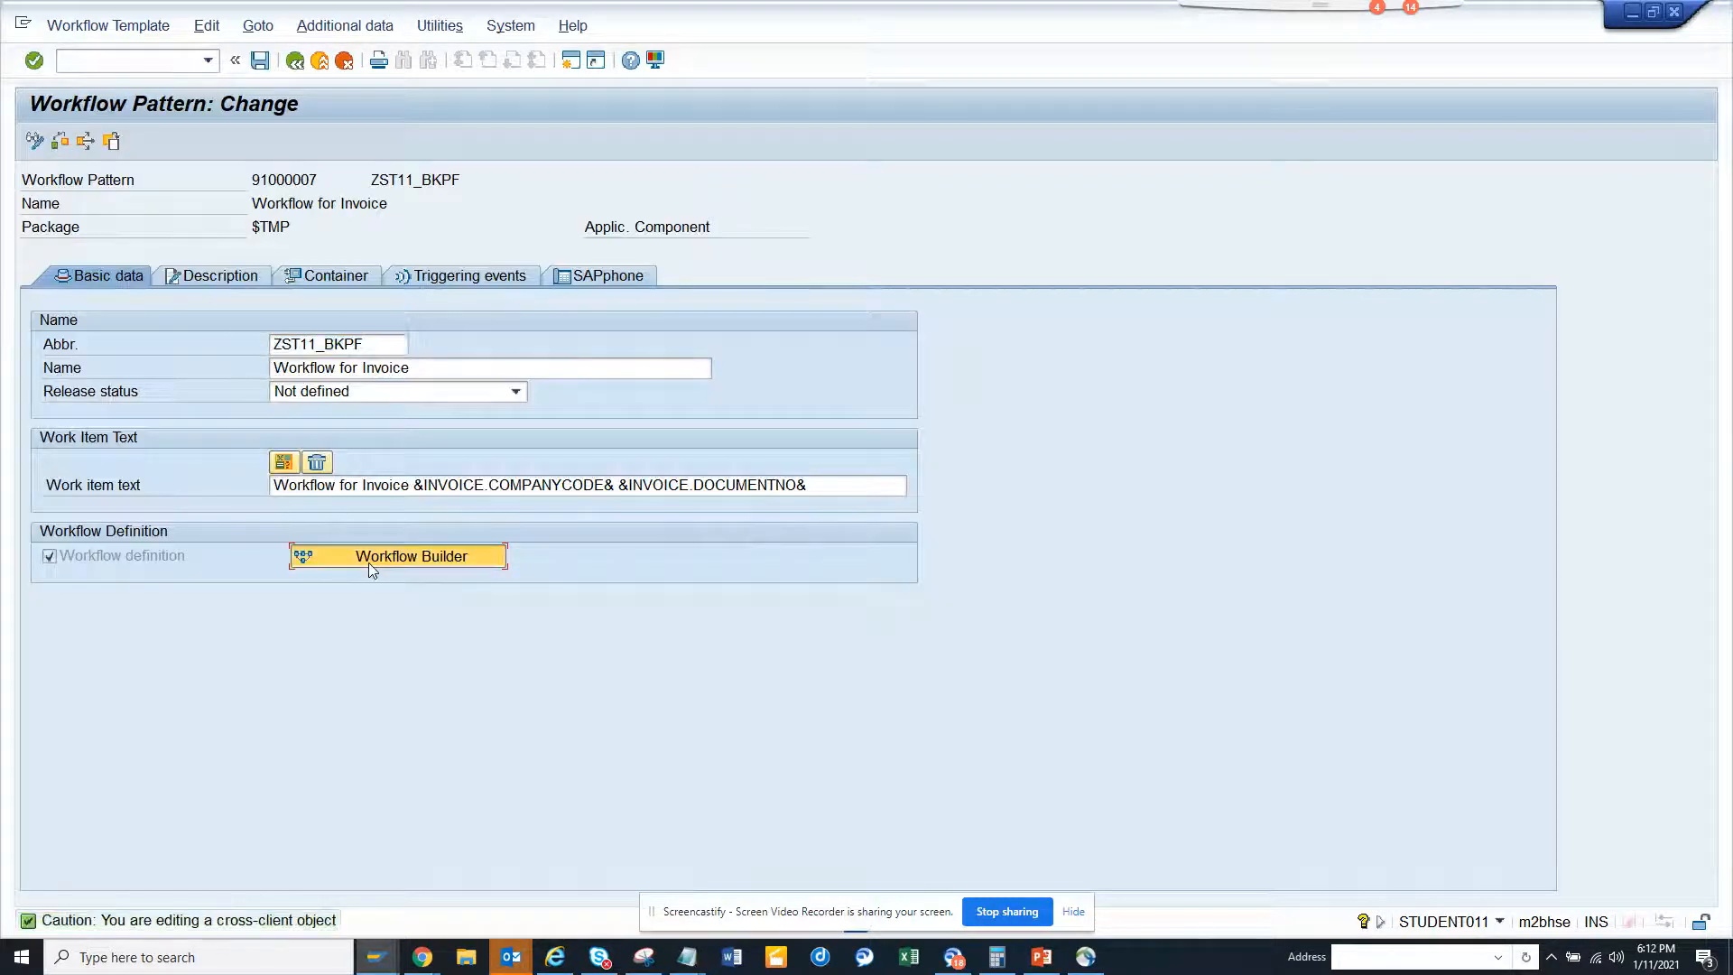
{"action": "left_click", "coordinate": [395, 556]}
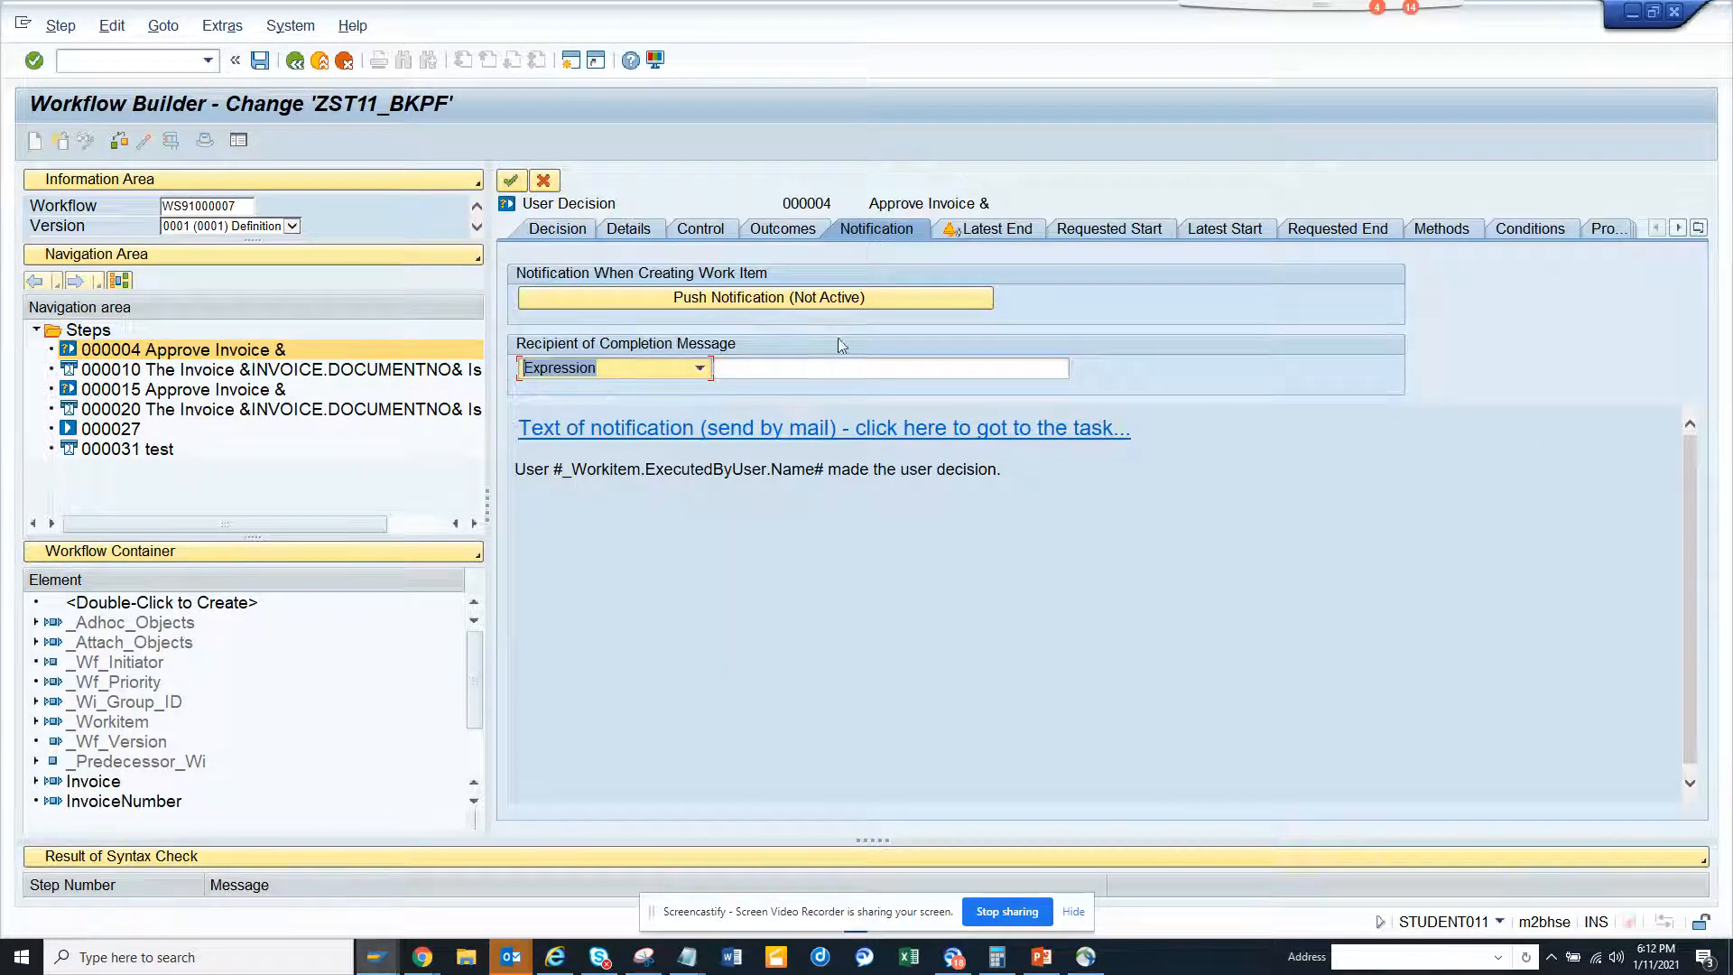
Send the Approve Invoice completion message to &_WF_INITIATOR&, then start Test Workflow.
{"action": "left_click", "coordinate": [885, 368]}
{"action": "type", "text": "&_WF_INITIATOR&"}
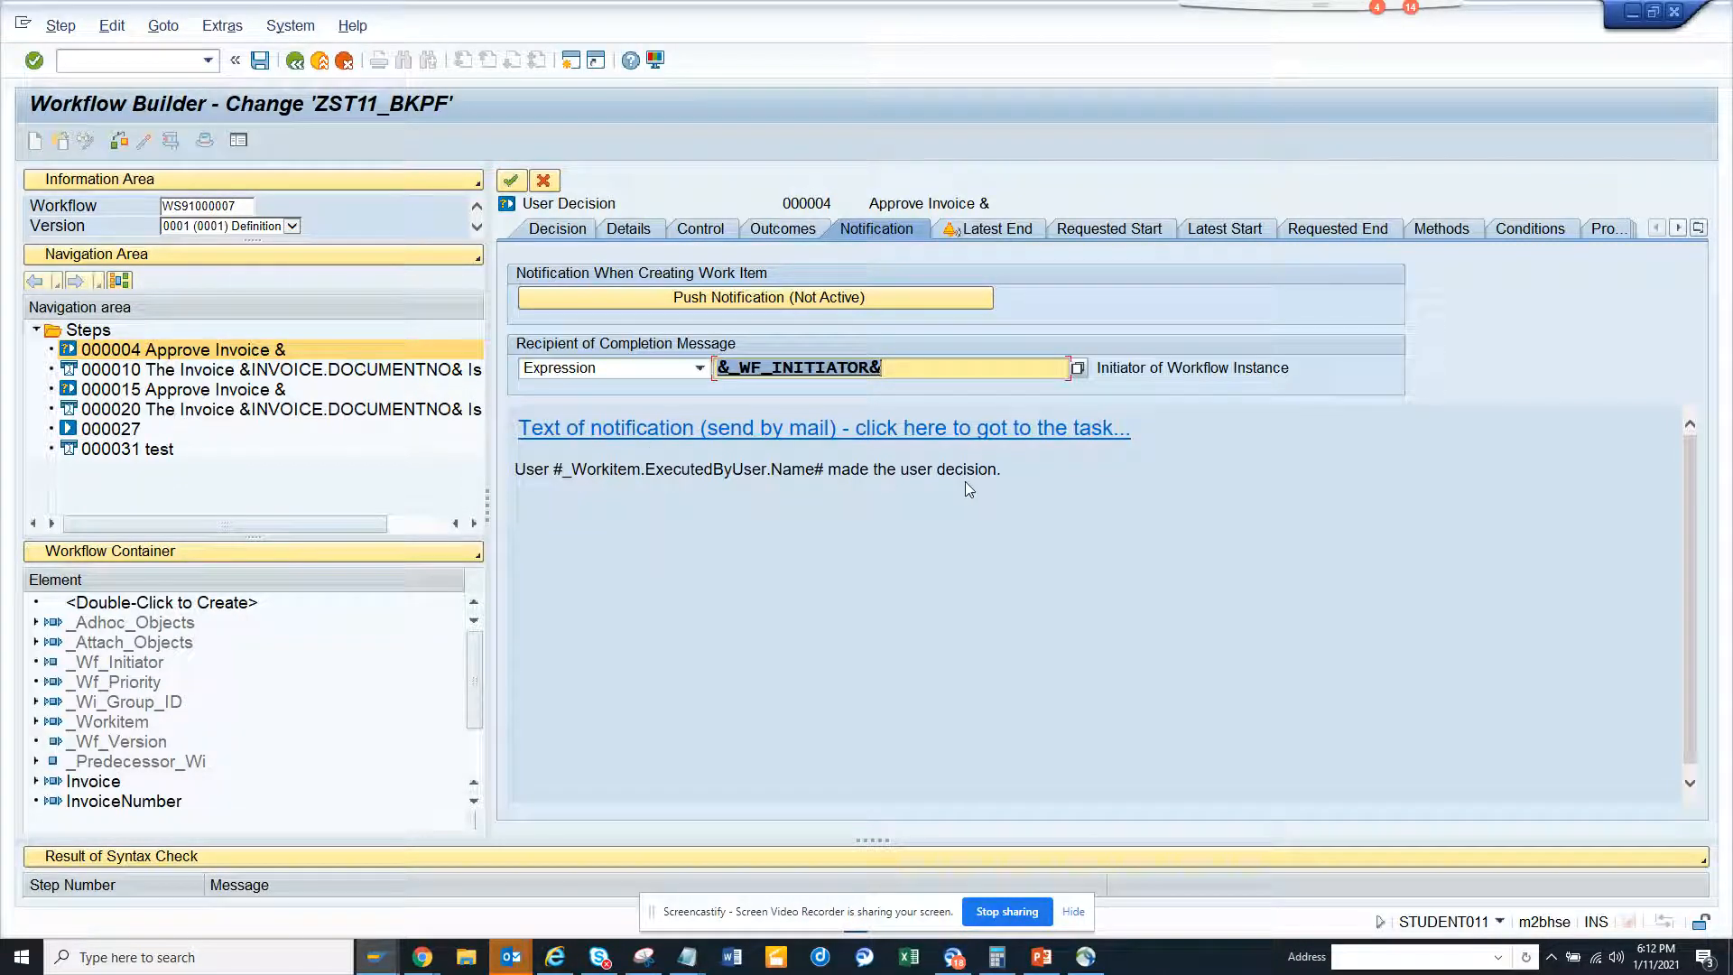
{"action": "mouse_move", "coordinate": [873, 443]}
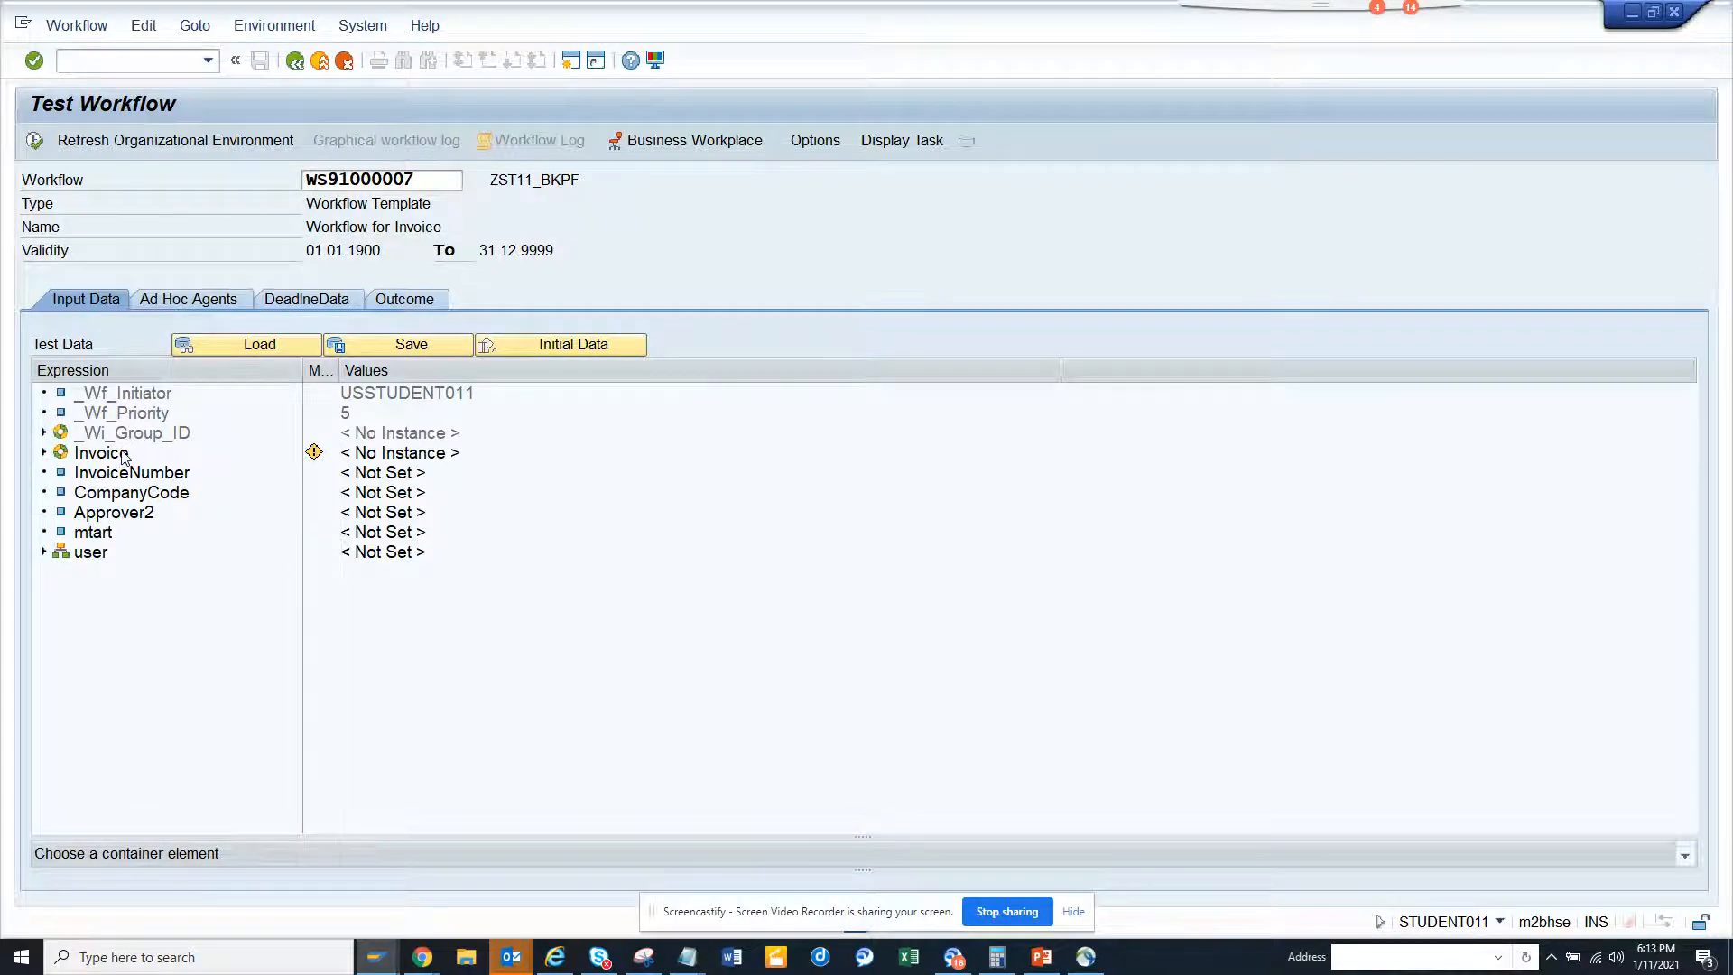
Look up the Invoice key via FB03 and list company code 1710 accounting documents.
{"action": "left_click", "coordinate": [100, 452]}
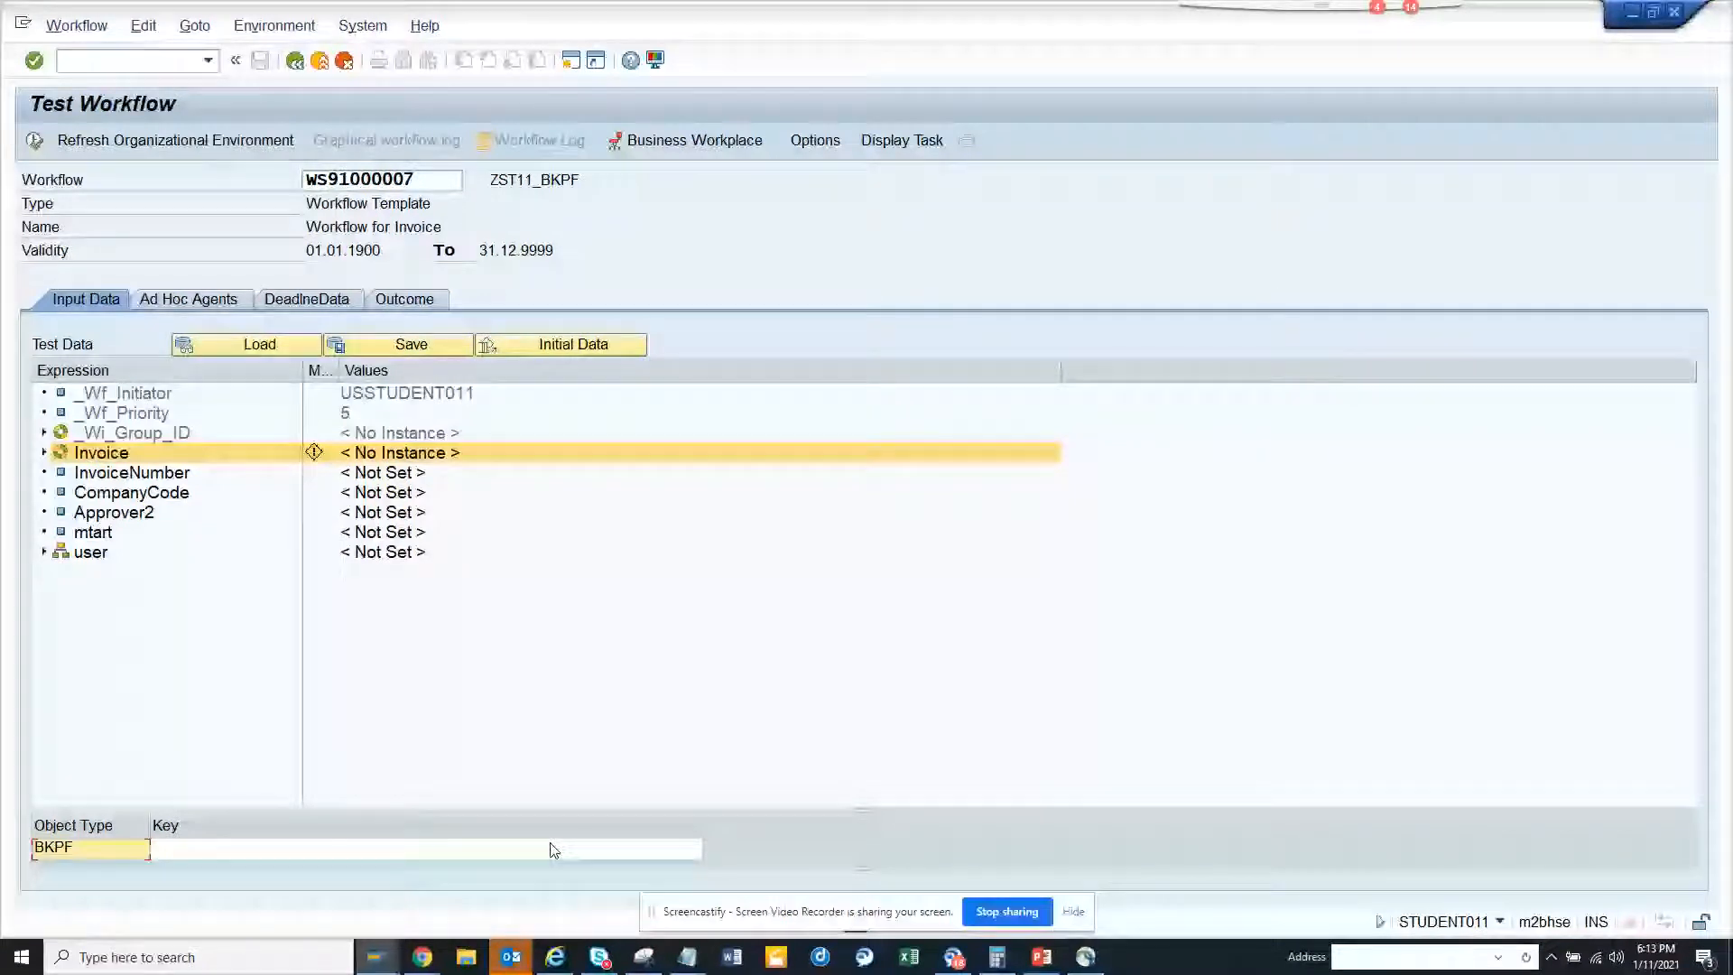
{"action": "left_click", "coordinate": [553, 847]}
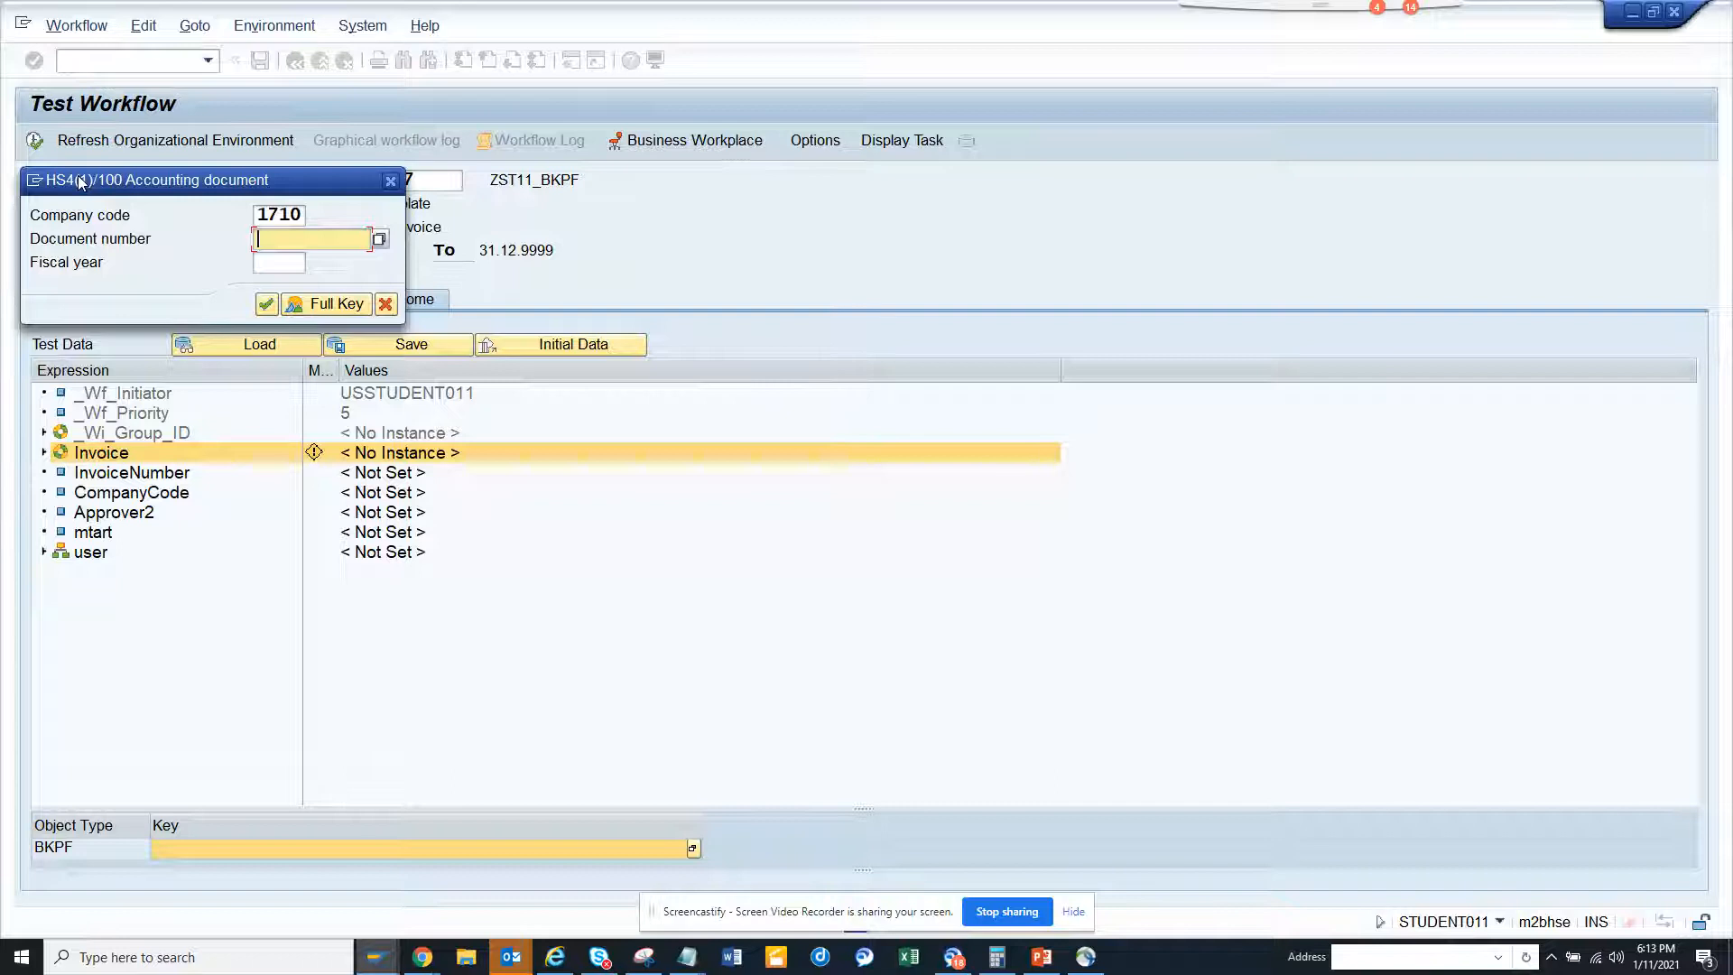
{"action": "type", "text": "fb"}
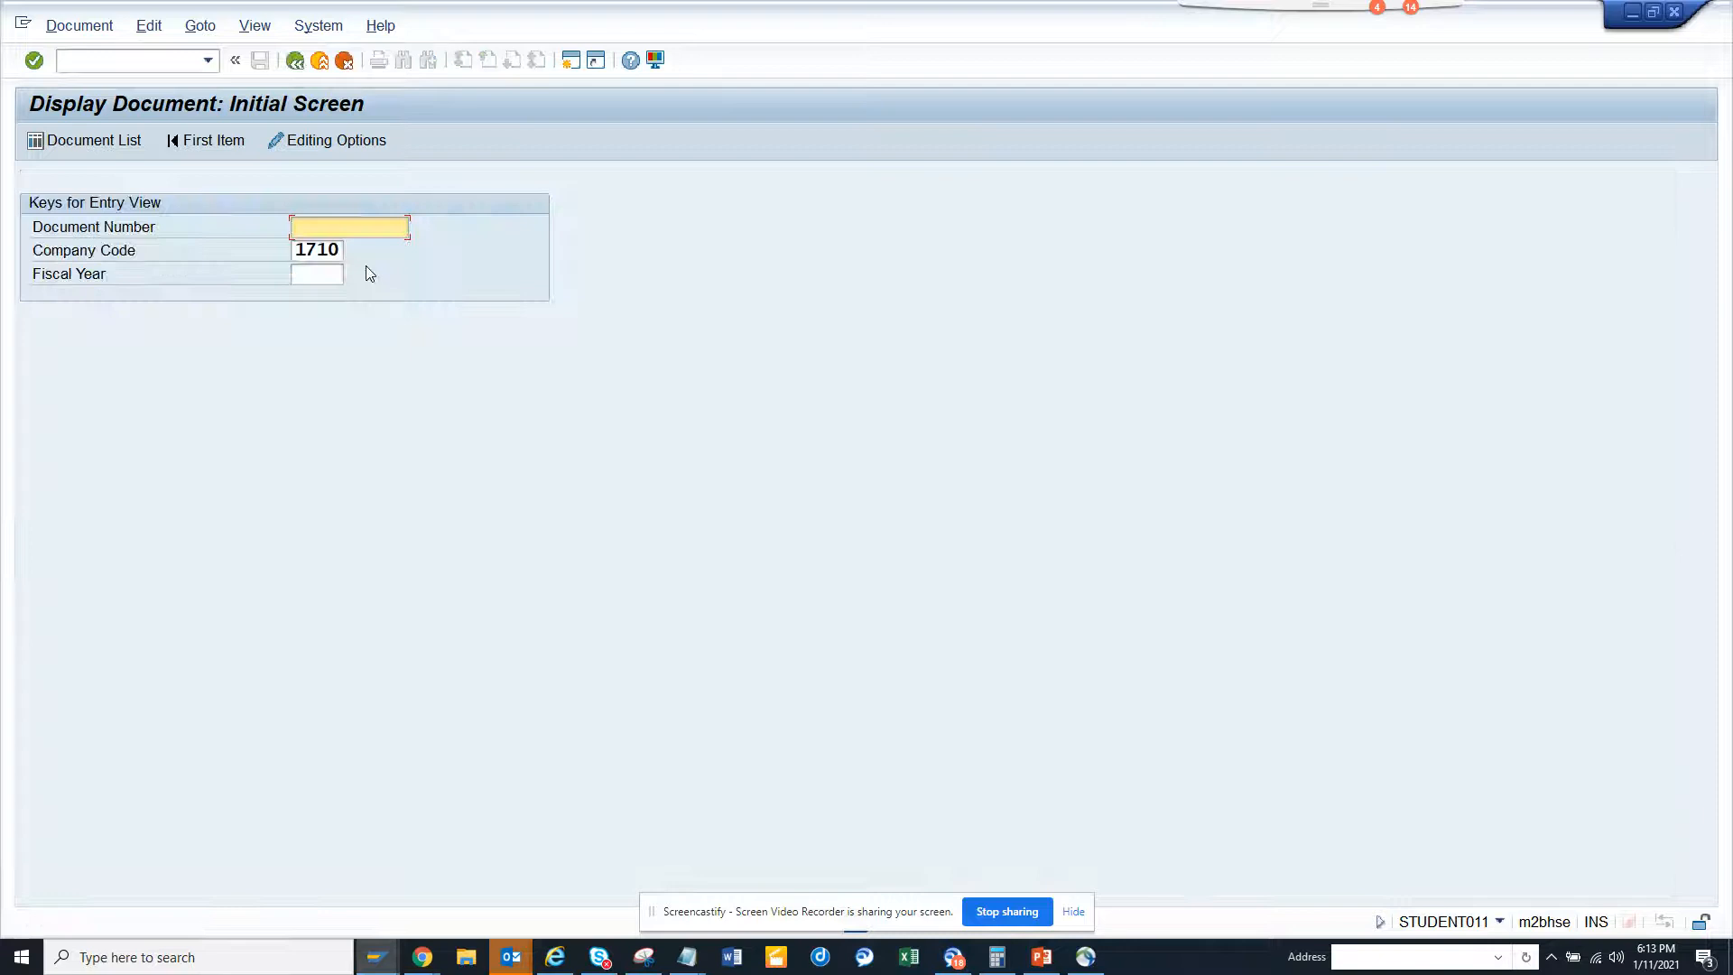
{"action": "left_click", "coordinate": [94, 140]}
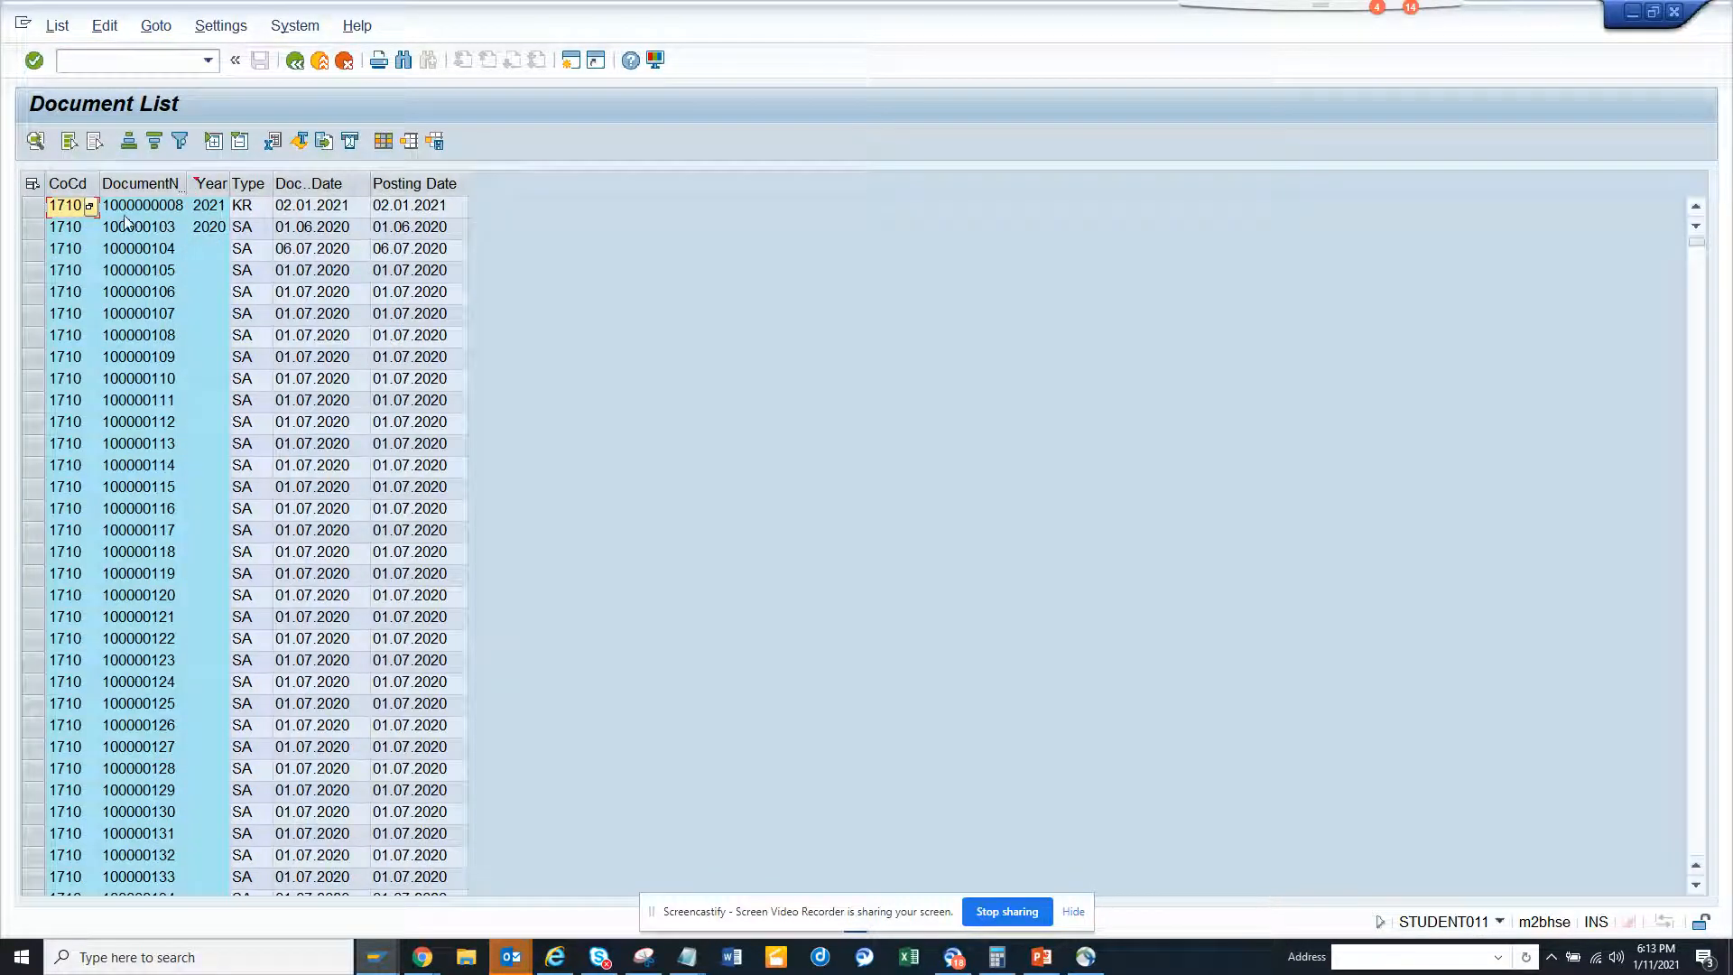
{"action": "left_click", "coordinate": [140, 206]}
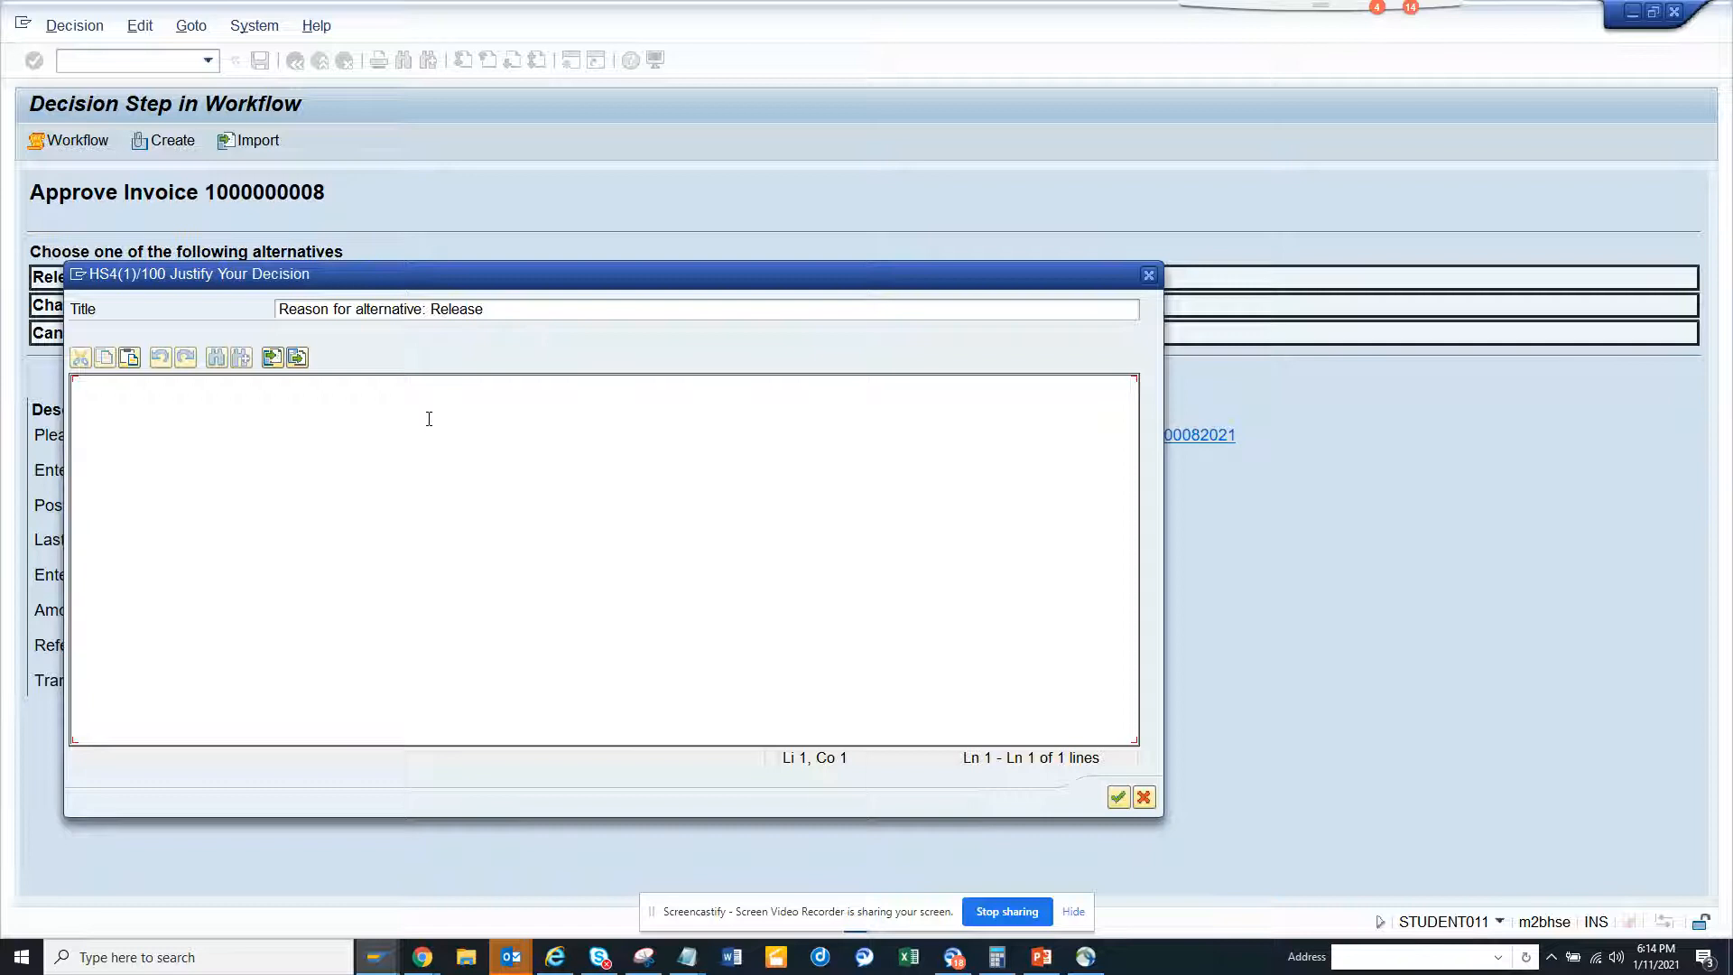
{"action": "type", "text": "test"}
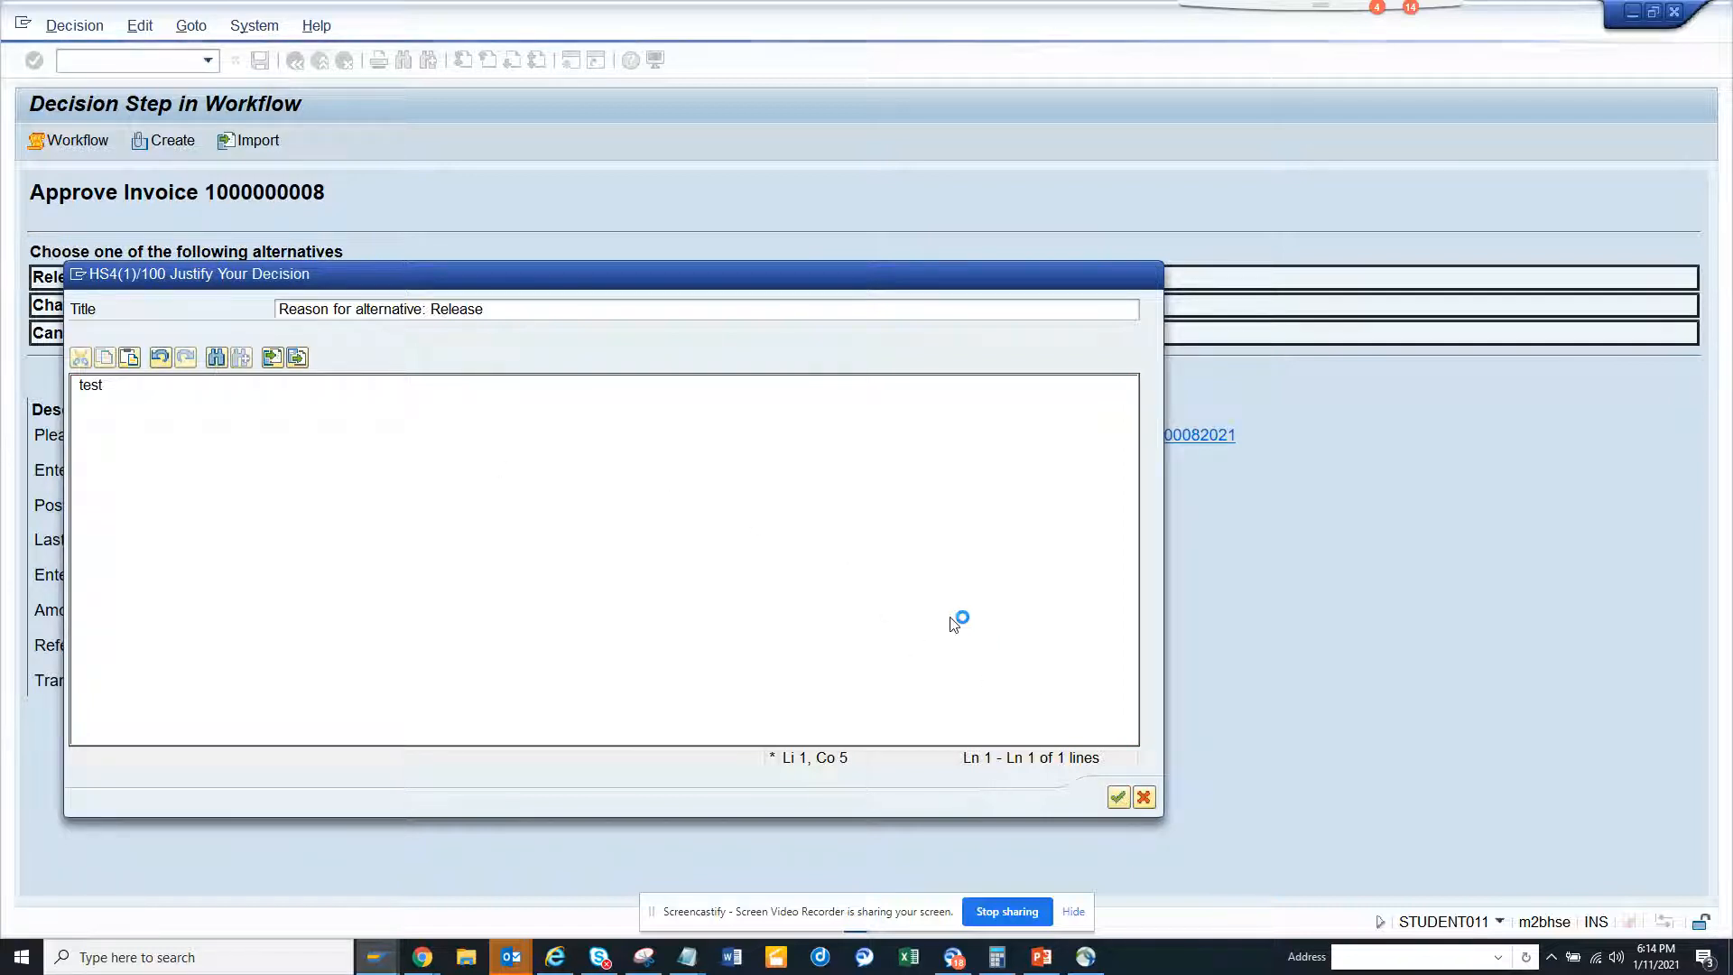
{"action": "left_click", "coordinate": [1116, 797]}
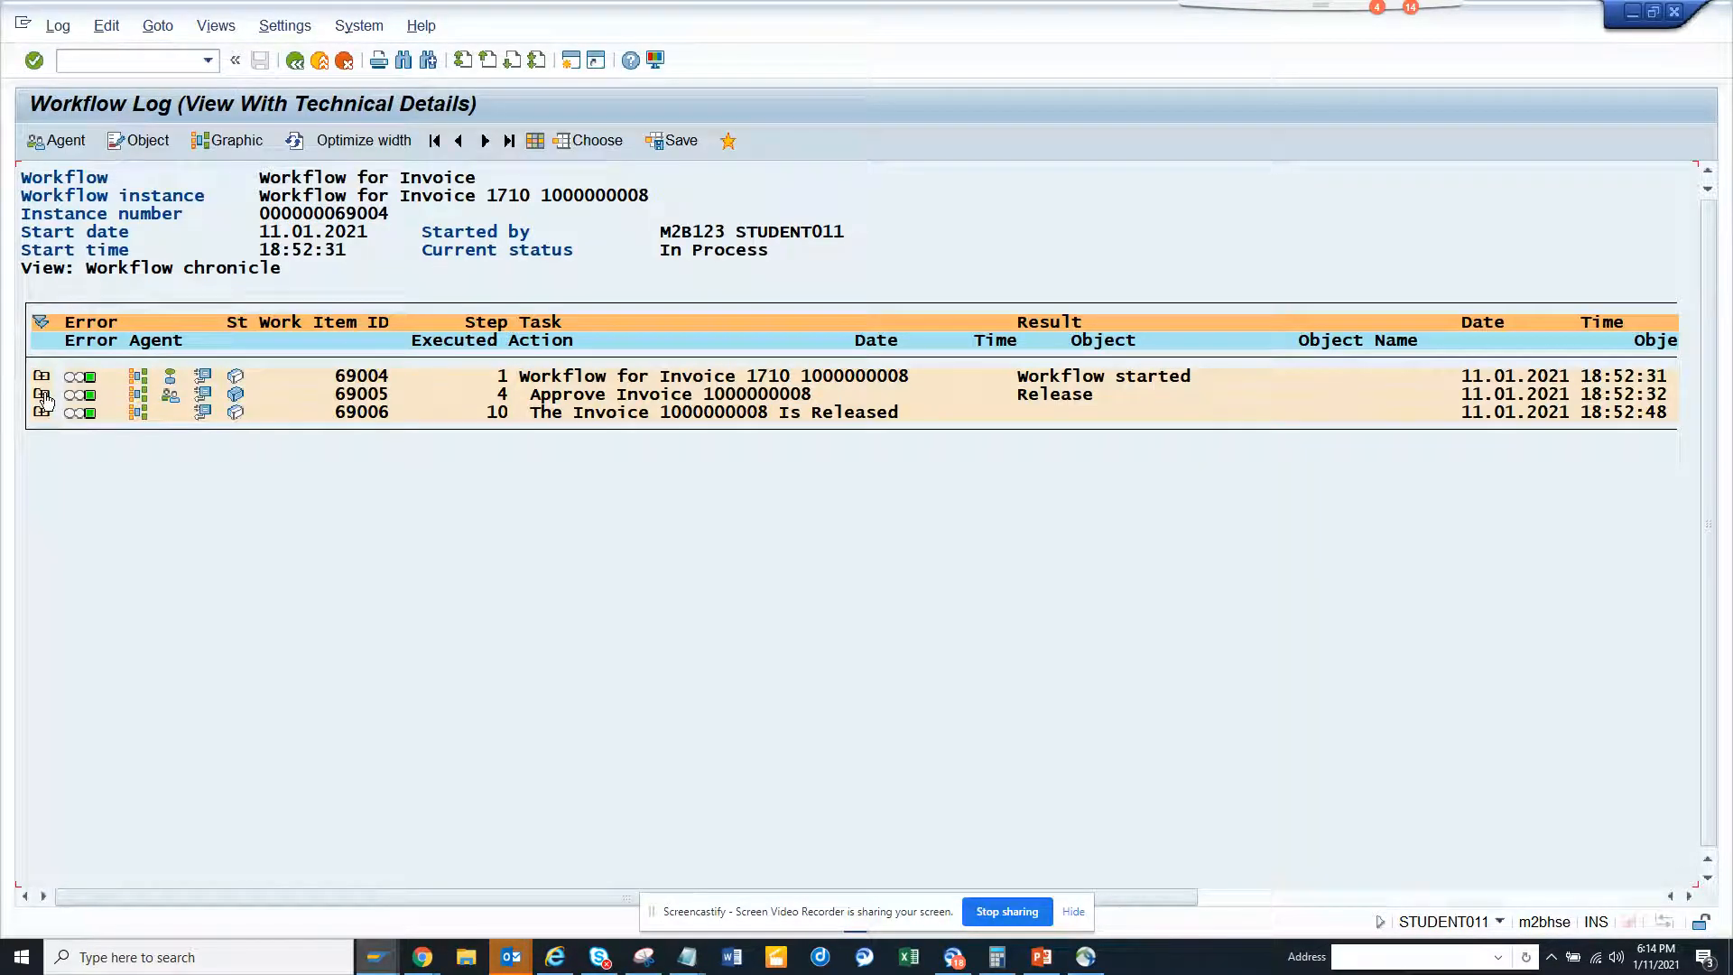
Leave the Workflow Log and open the Business Workplace for STUDENT011.
{"action": "left_click", "coordinate": [43, 394]}
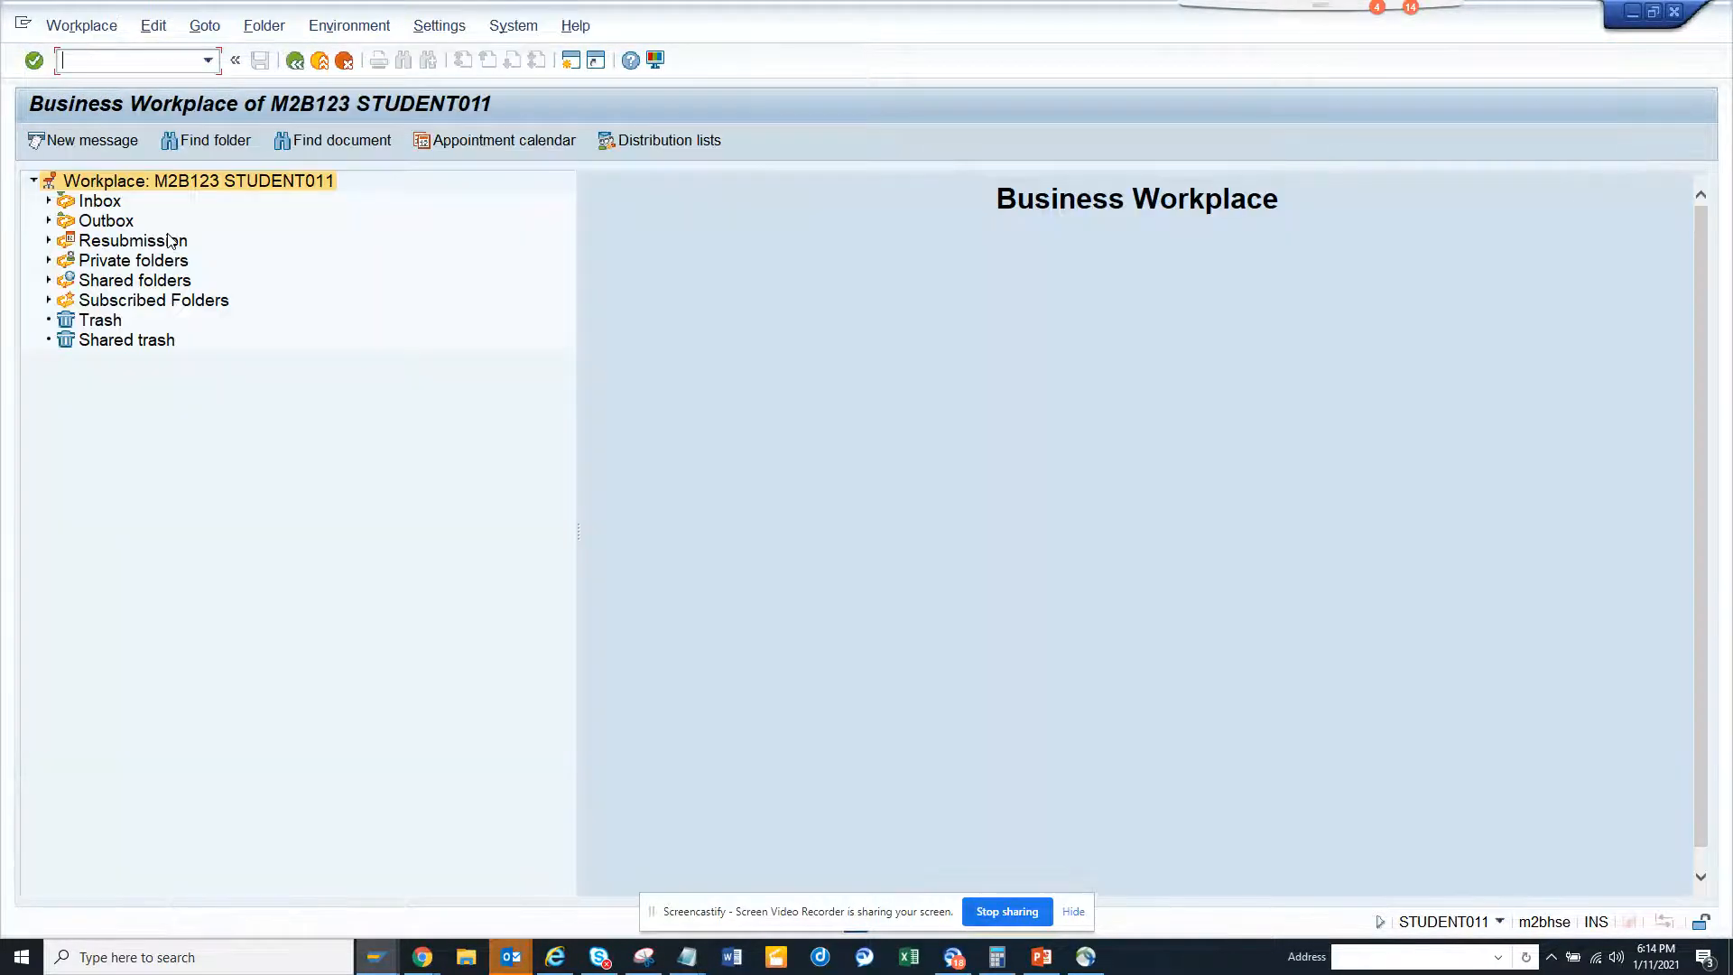
{"action": "left_click", "coordinate": [50, 200]}
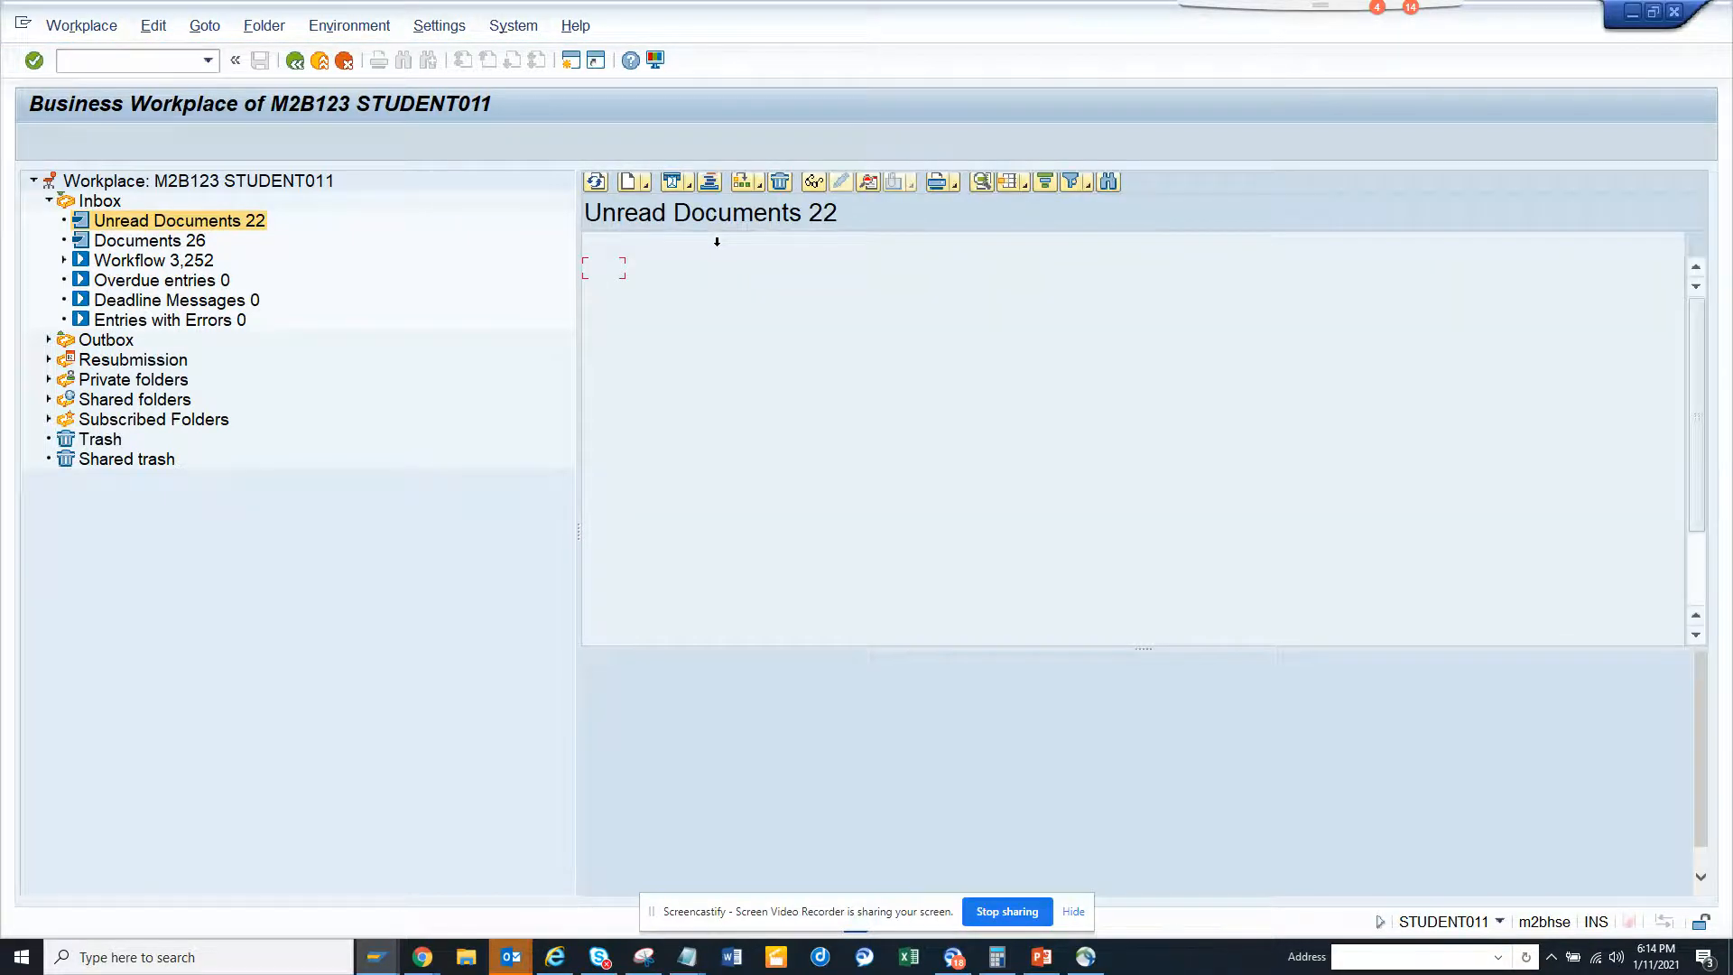
{"action": "left_click", "coordinate": [182, 220]}
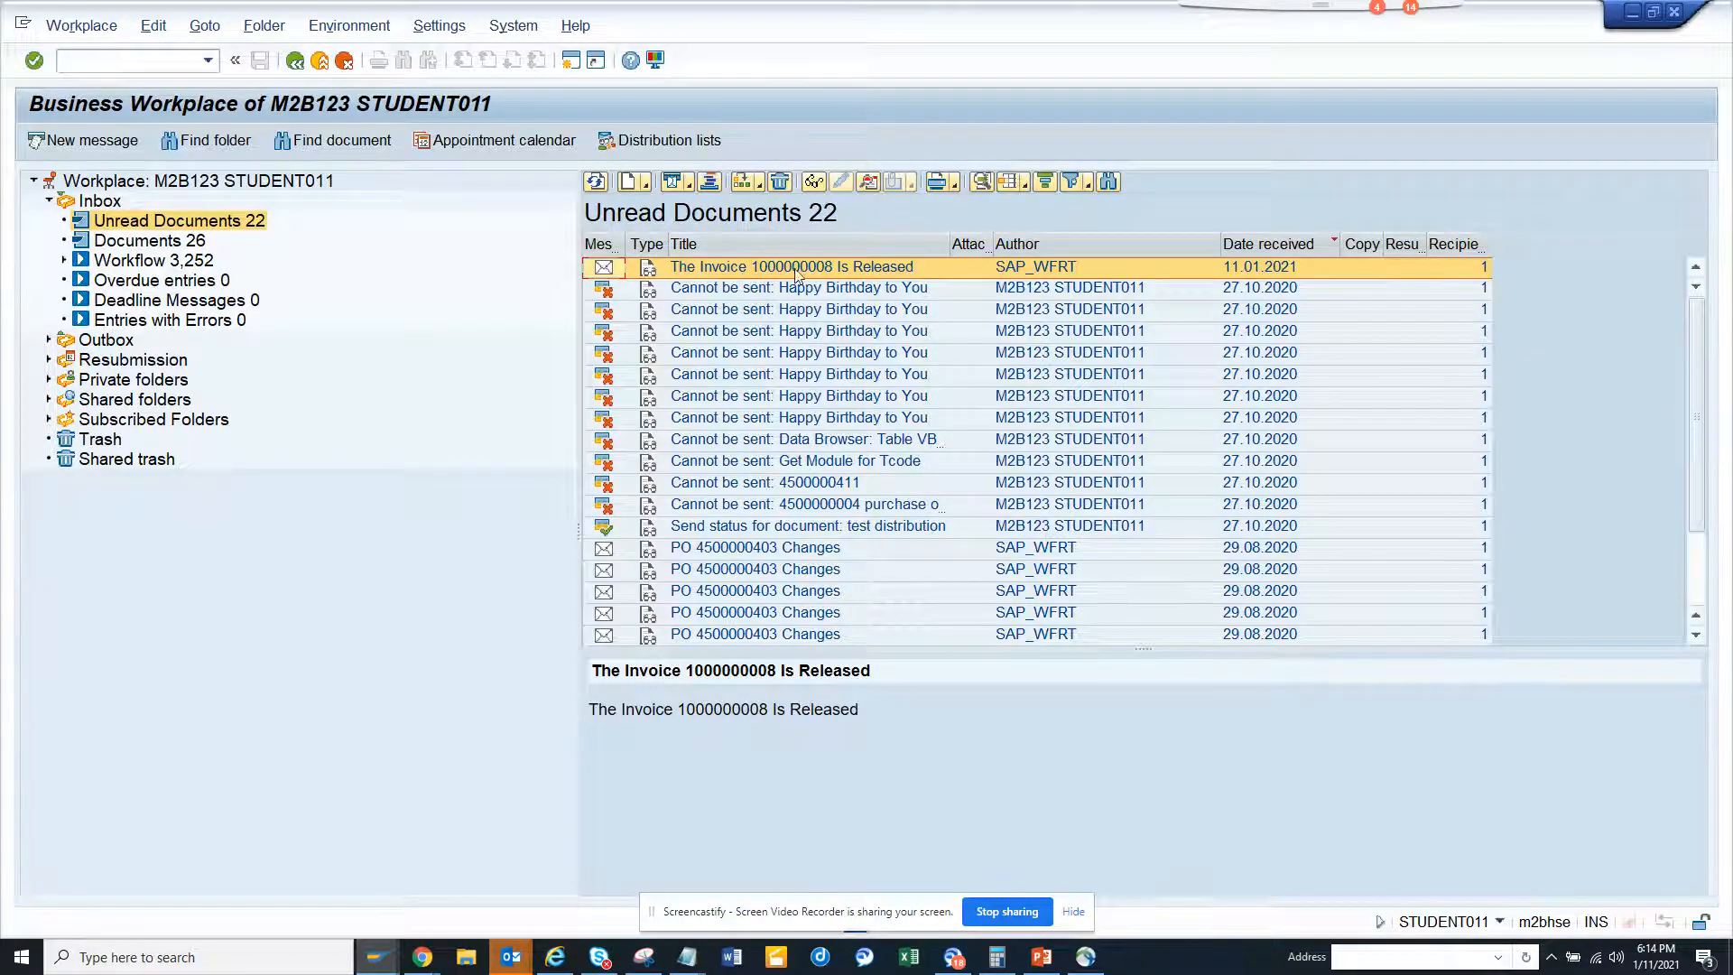